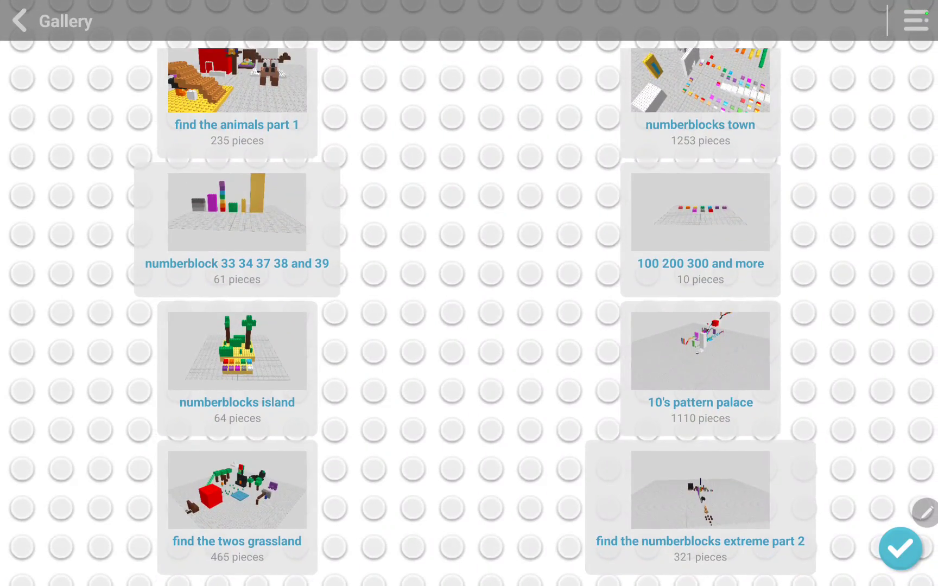
- Browse down the gallery until the 'octonaghty traps Daniel' thumbnail shows
scroll(down, 3)
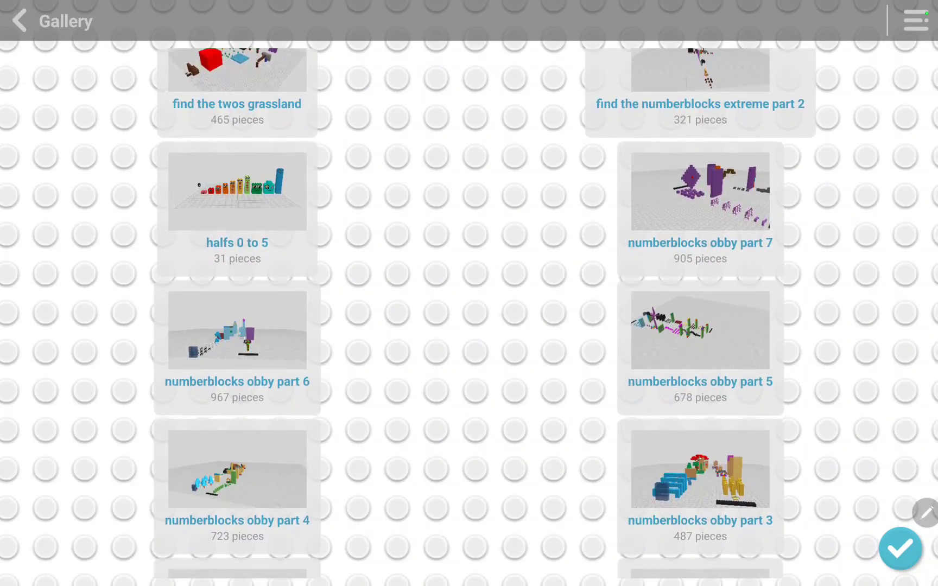
scroll(down, 3)
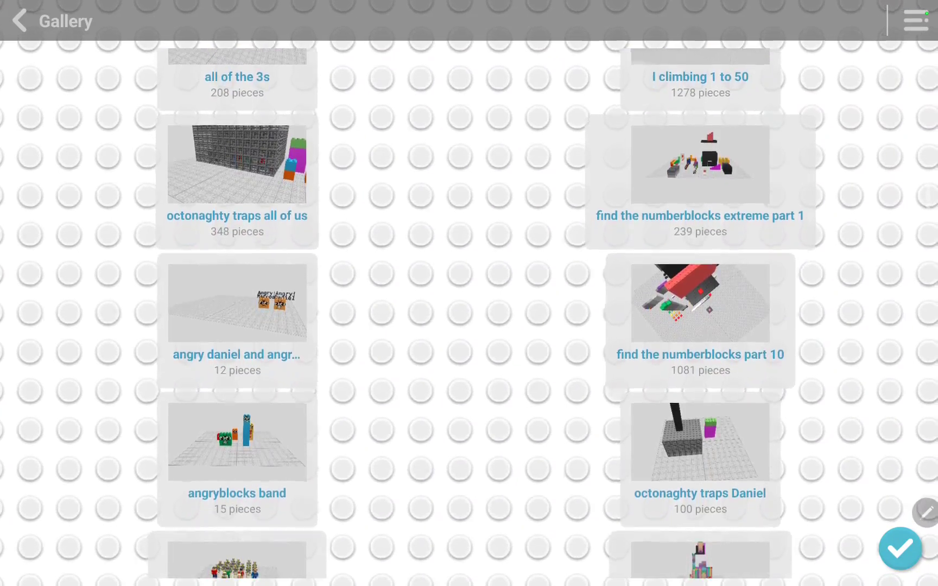
- Enter the 'octonaghty traps all of us' world from the gallery and look around it
click(237, 168)
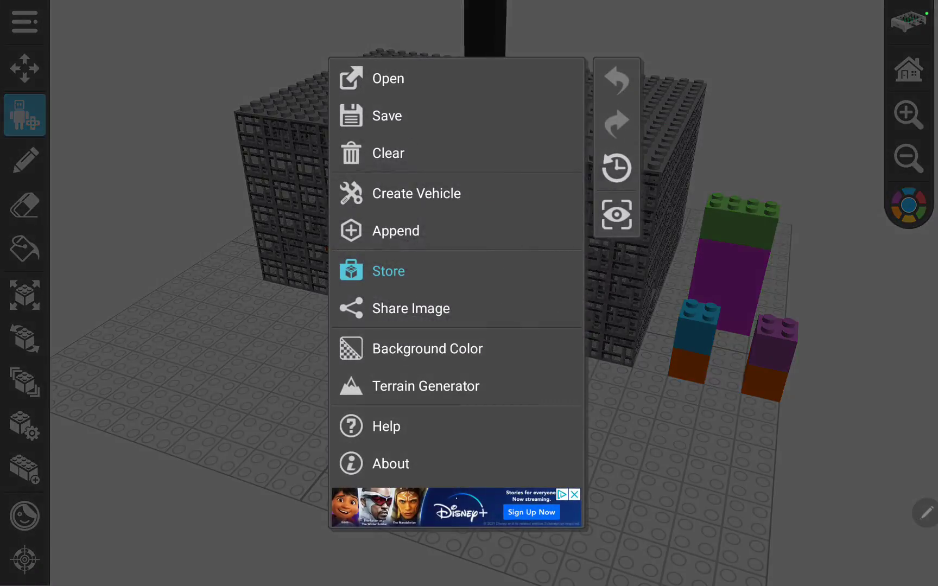
- Return to the gallery and browse down to the 'find the twos grassland' world
click(388, 272)
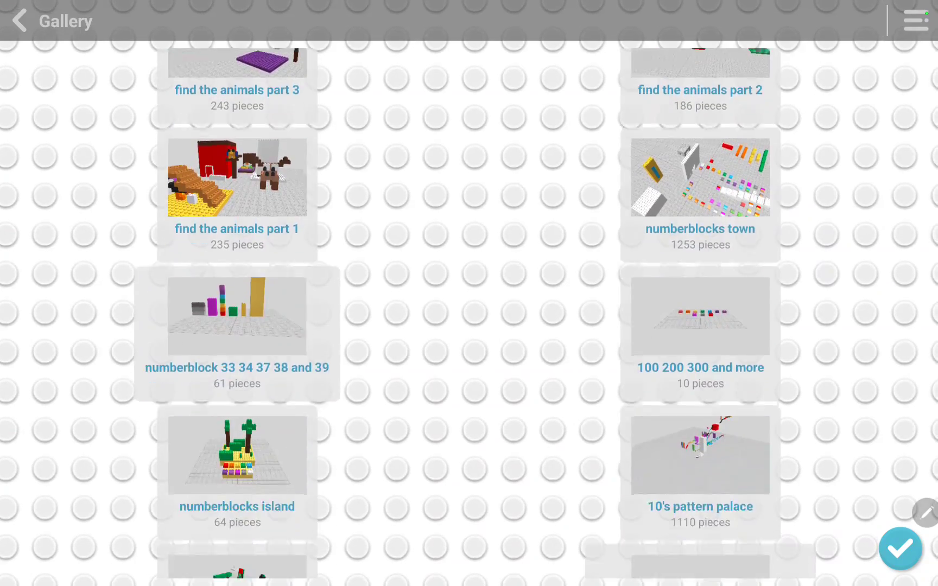
scroll(down, 3)
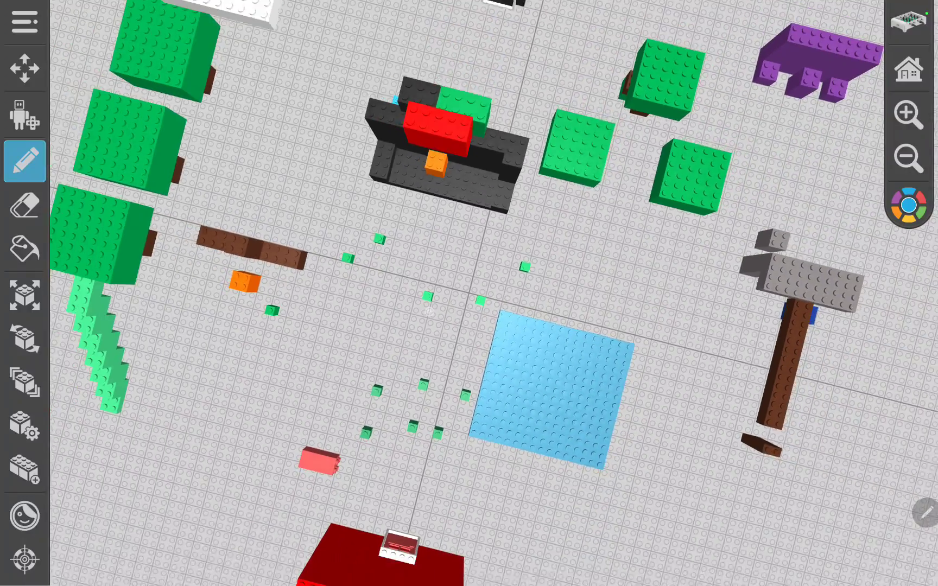
scroll(down, 3)
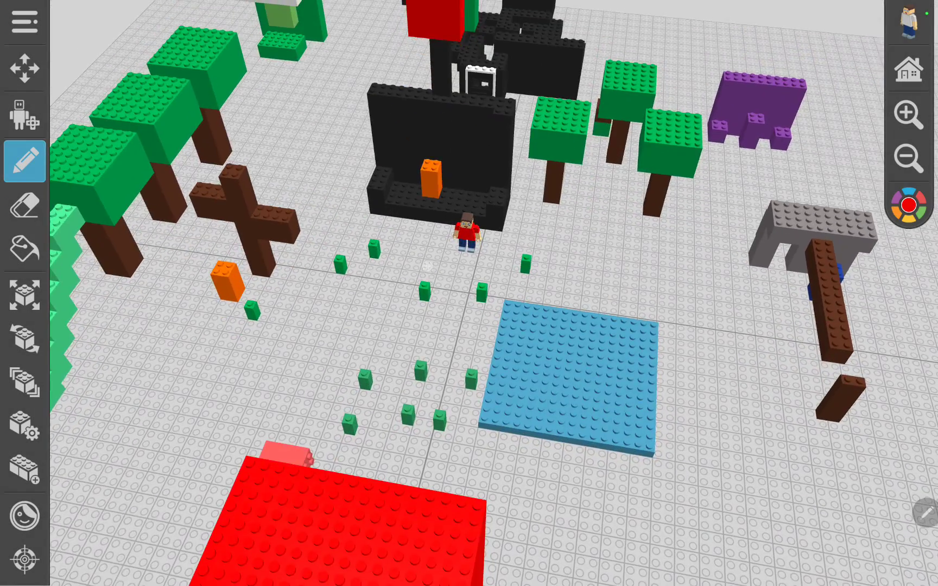
- Switch to character mode and view the grassland at the red-shirted character's level
click(23, 115)
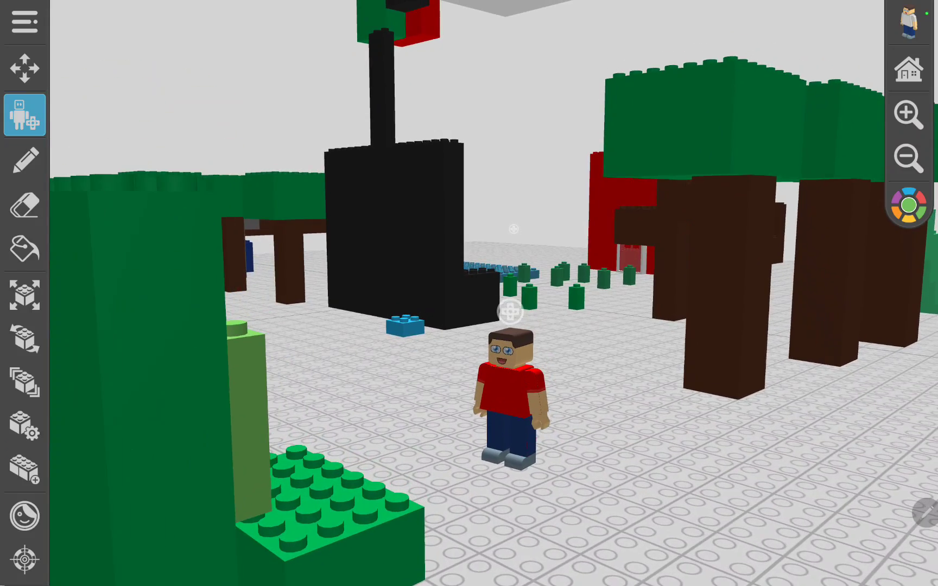
- Start play mode as the red-shirted character and walk it to the brown brick wall
click(24, 161)
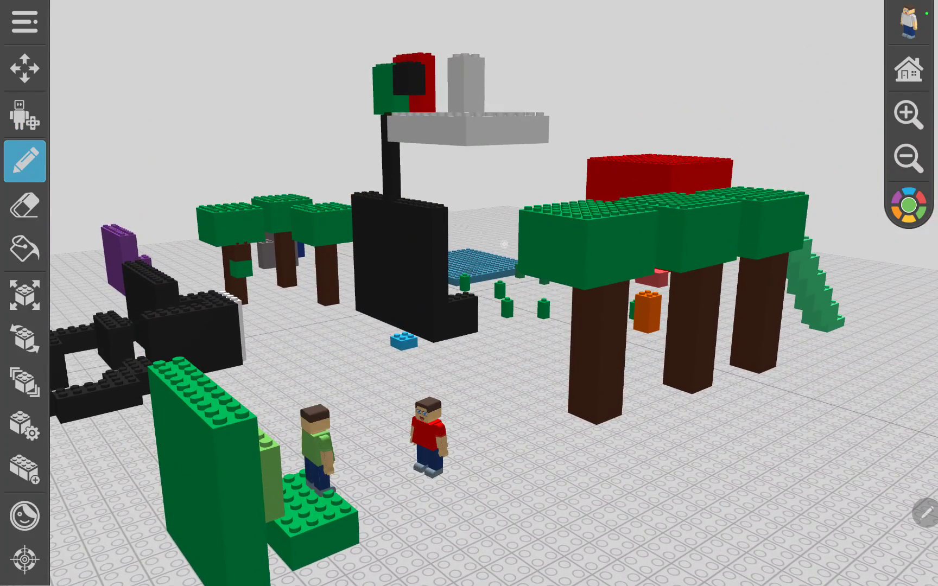
click(24, 205)
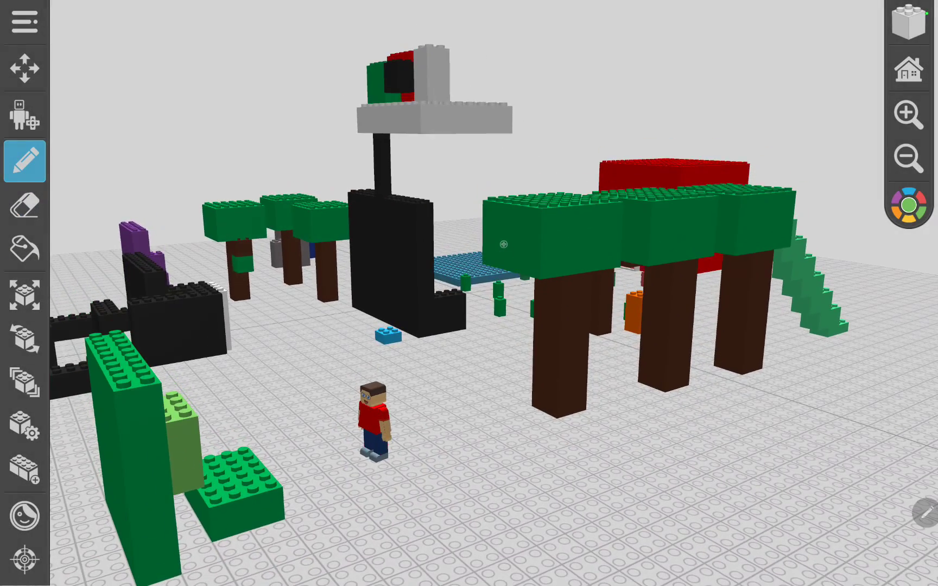
click(23, 115)
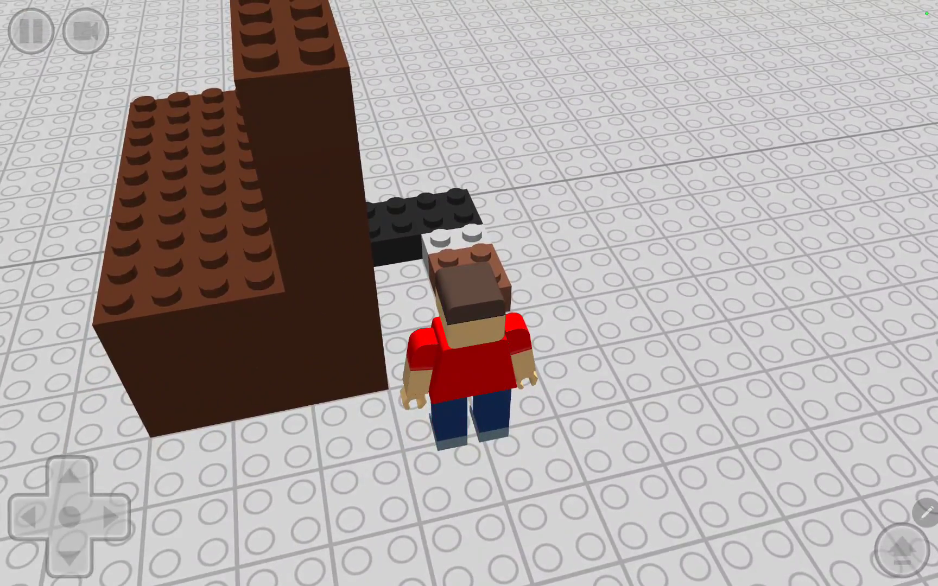
- Pause and exit character play, then return to the gallery of worlds
click(34, 31)
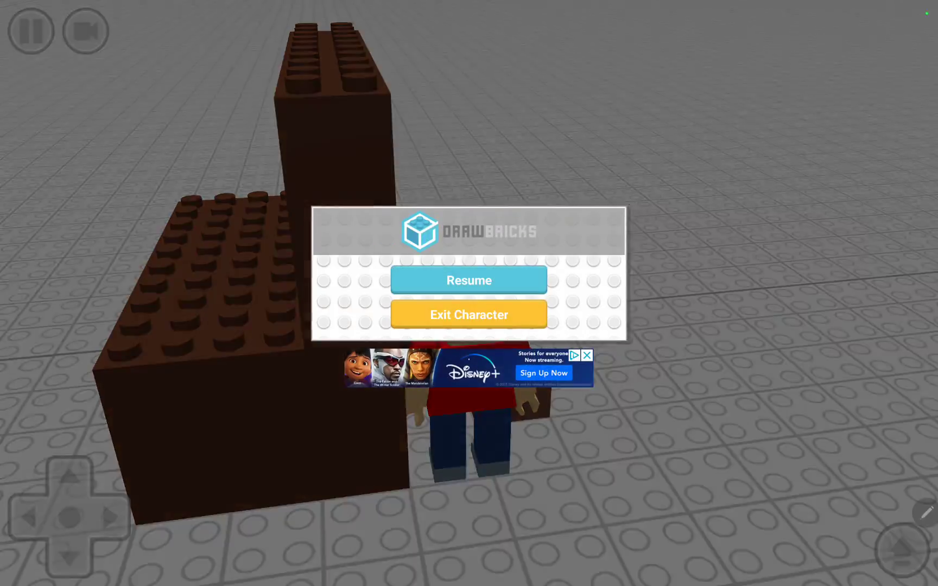
click(469, 315)
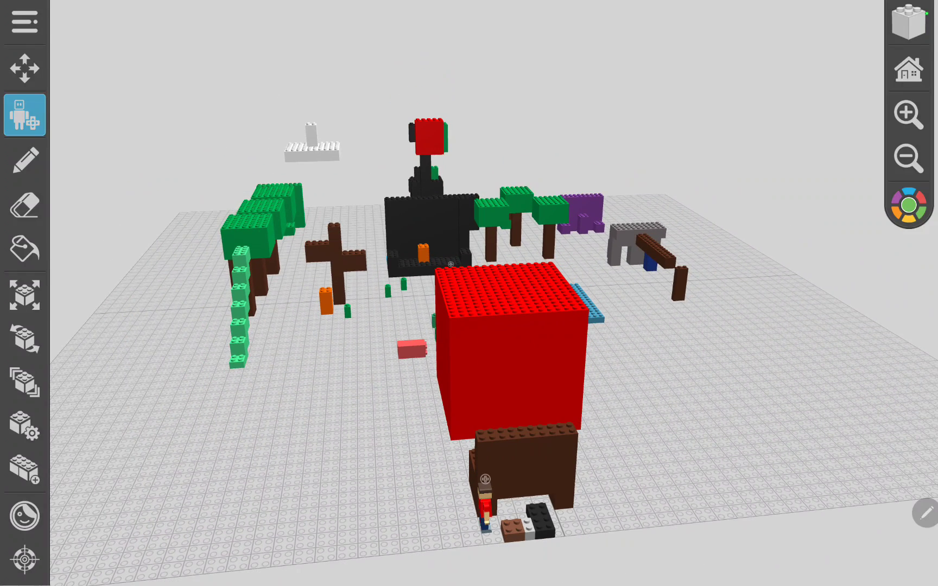
click(23, 295)
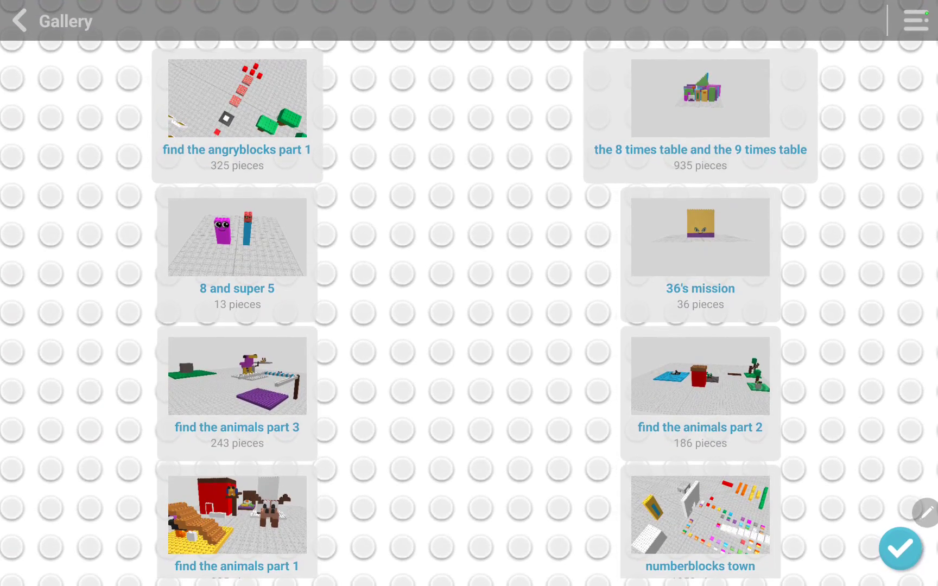
- Enter the white stepped pyramid and tall tower world and leave its play view
scroll(down, 3)
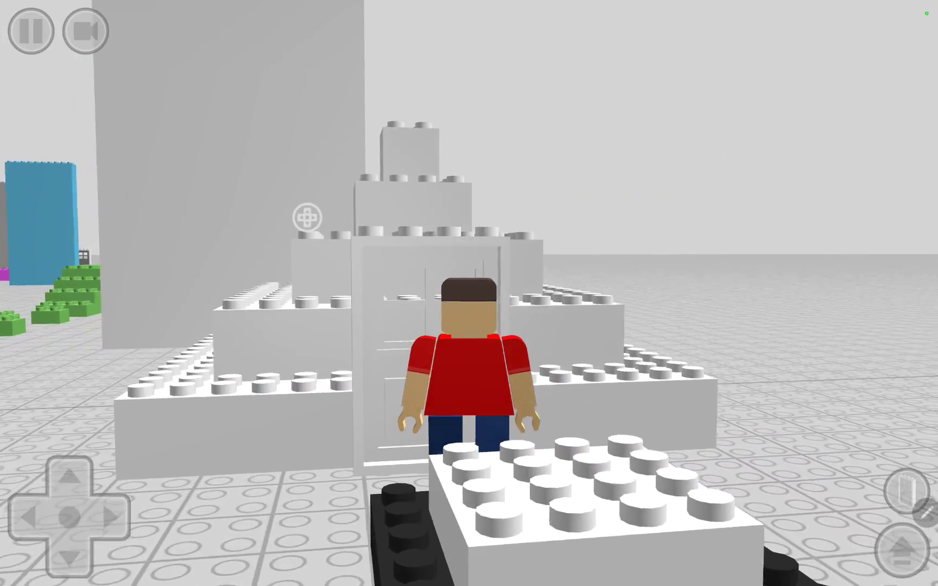
click(28, 29)
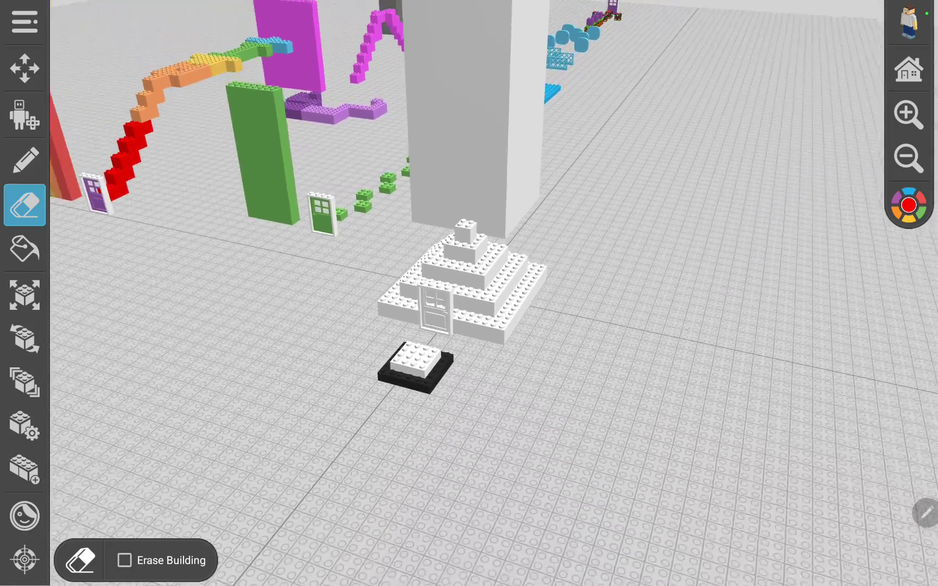
- Switch from erasing to adding bricks around the white stepped pyramid
click(24, 161)
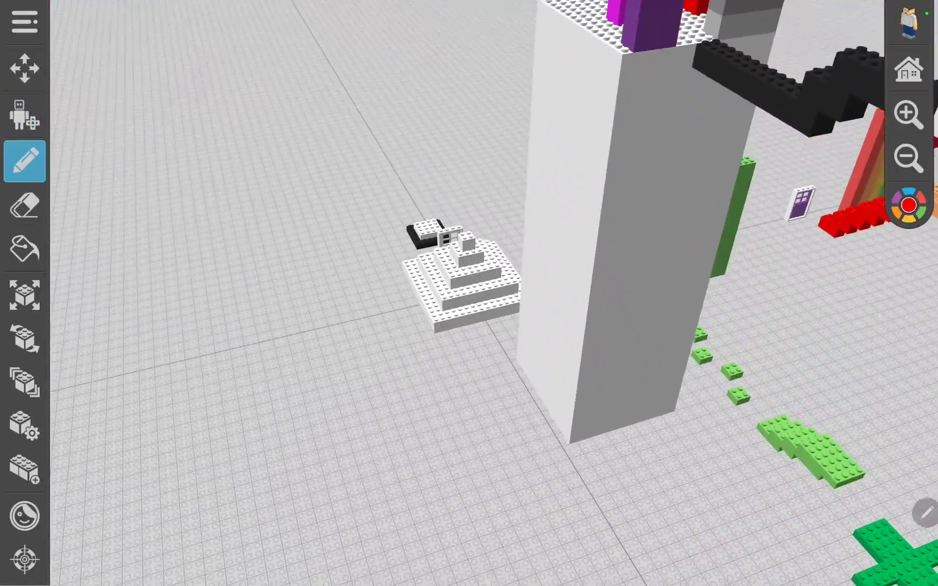
- Cycle through move, erase and draw tools, then enter character mode on the white tower world
click(24, 295)
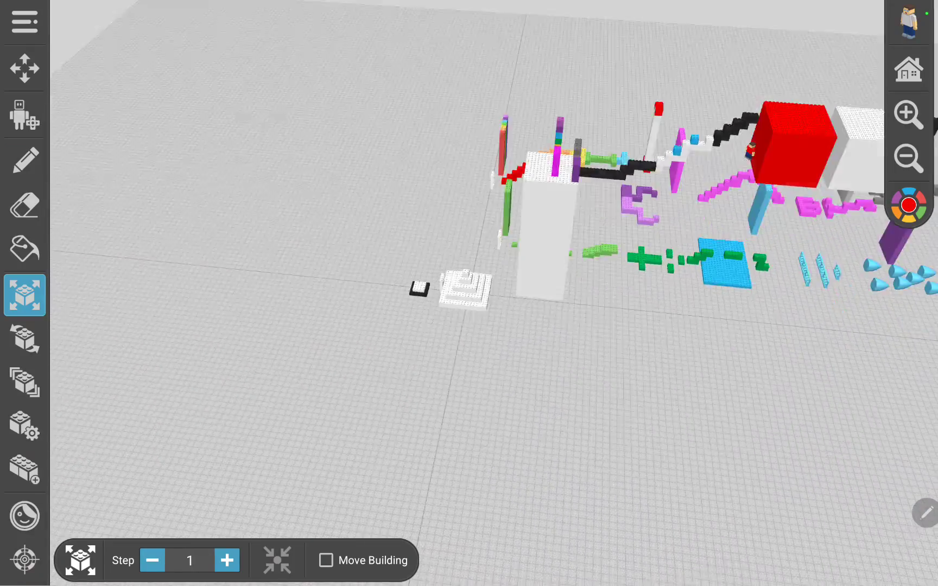
click(24, 204)
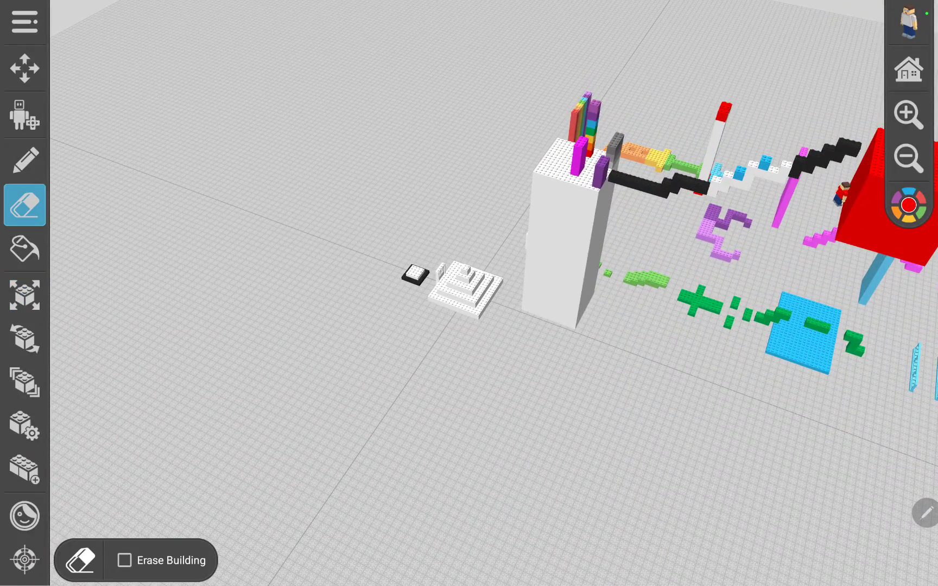
click(24, 159)
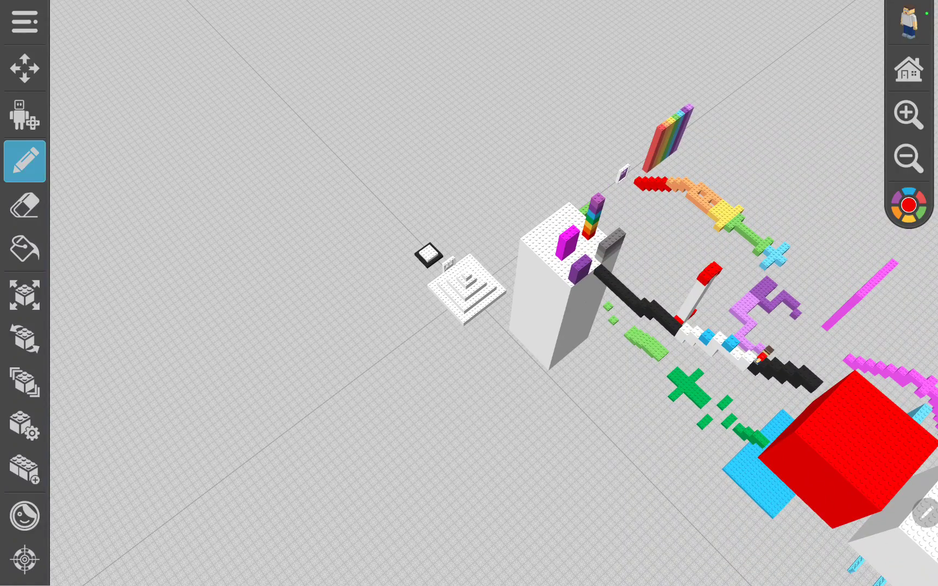
click(24, 115)
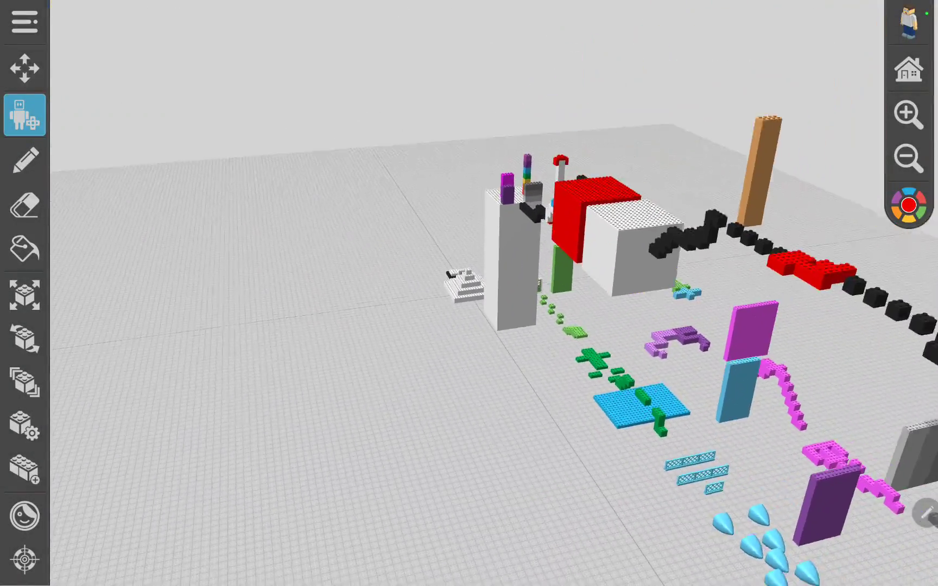
- Look closely at the pyramid's door with the camera, then switch back to drawing bricks
click(23, 204)
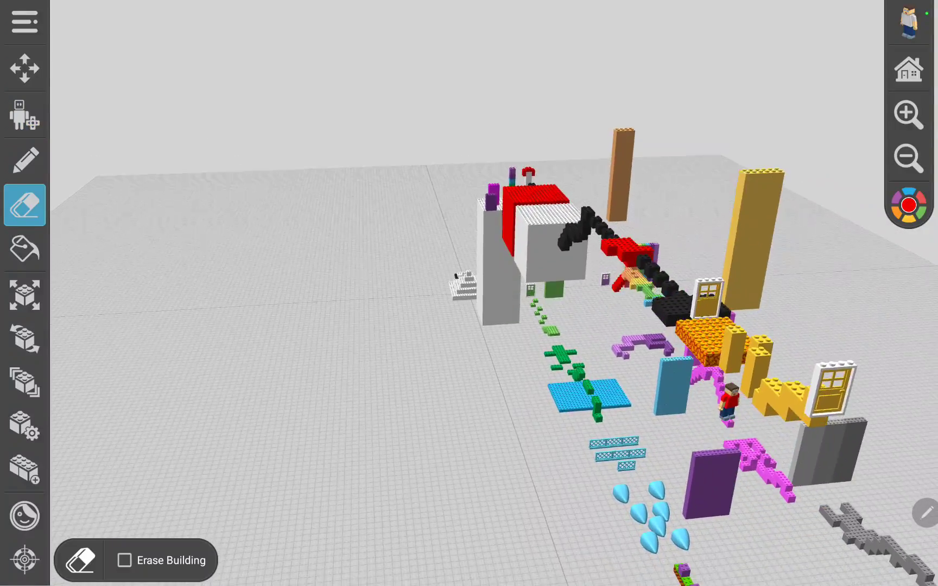
click(24, 295)
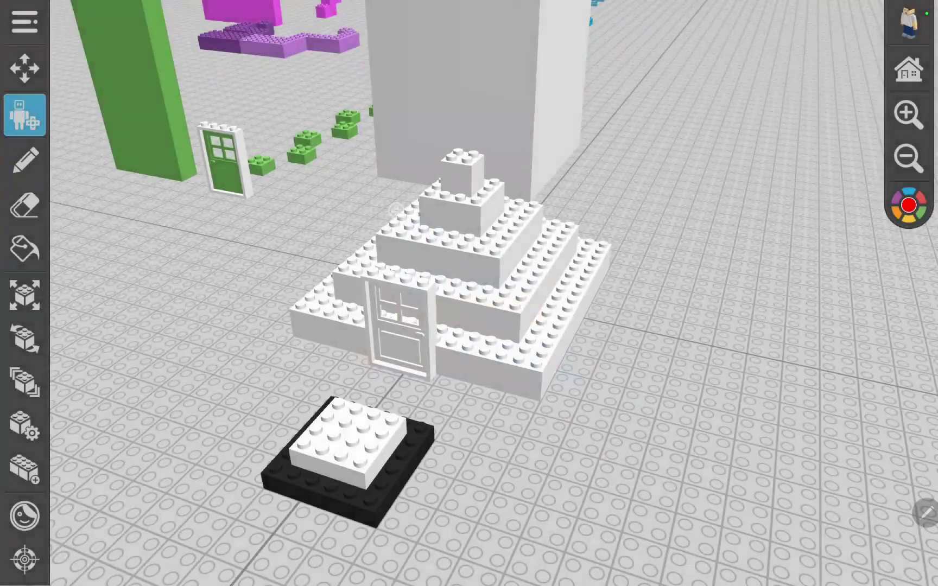
click(24, 206)
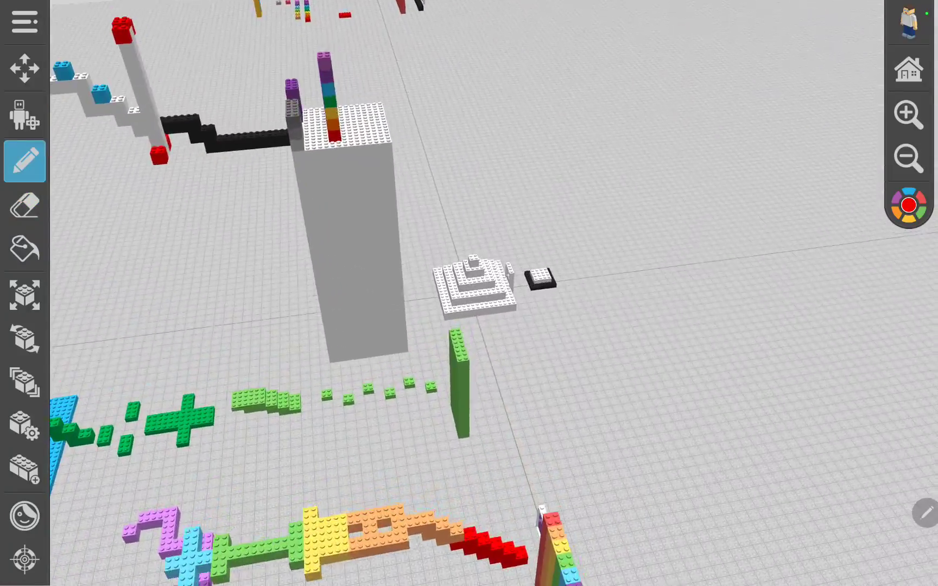
- Switch back to moving around the world to view the figure by the purple door
click(24, 115)
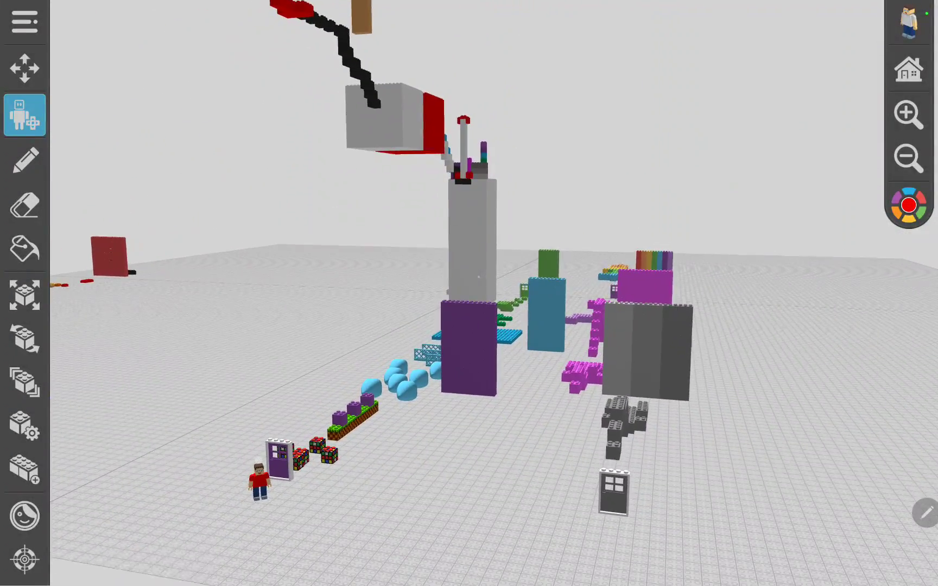
- Return from the world to the gallery of saved worlds
click(24, 205)
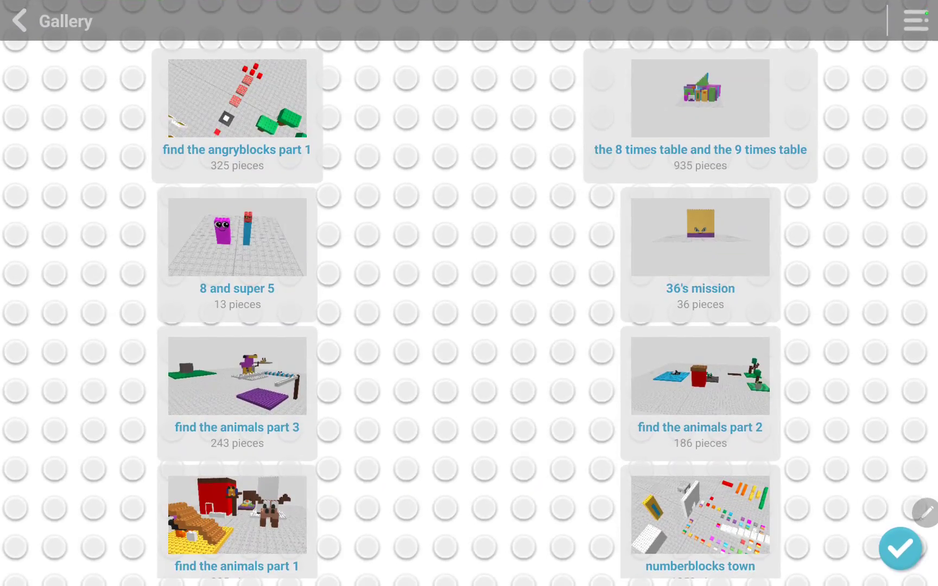
- Scroll the gallery down toward the white stepped pyramid world
scroll(down, 3)
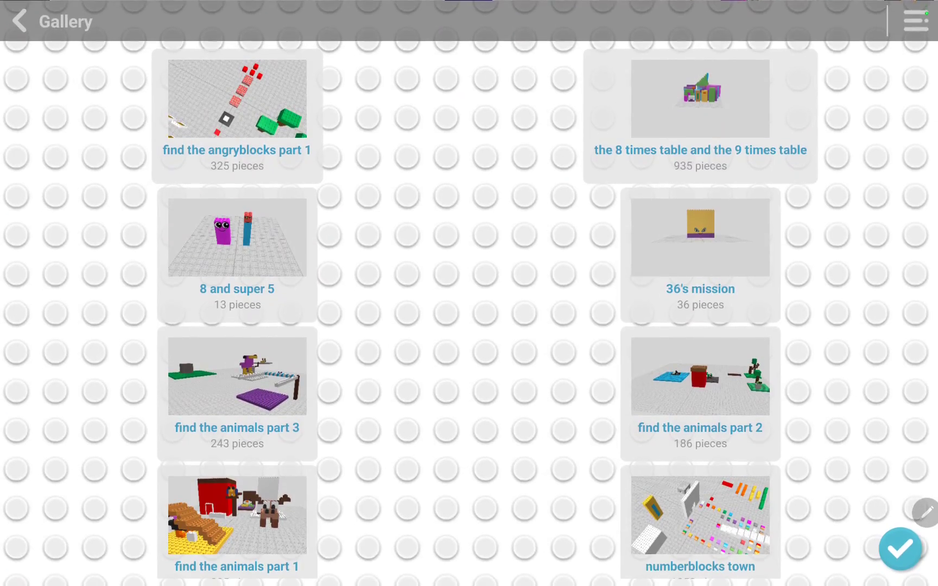
scroll(down, 3)
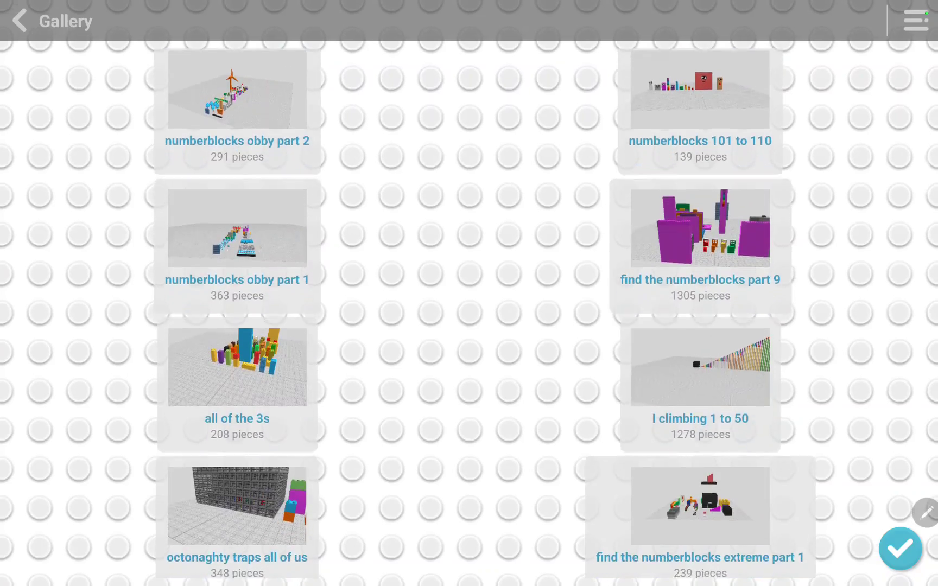
scroll(down, 3)
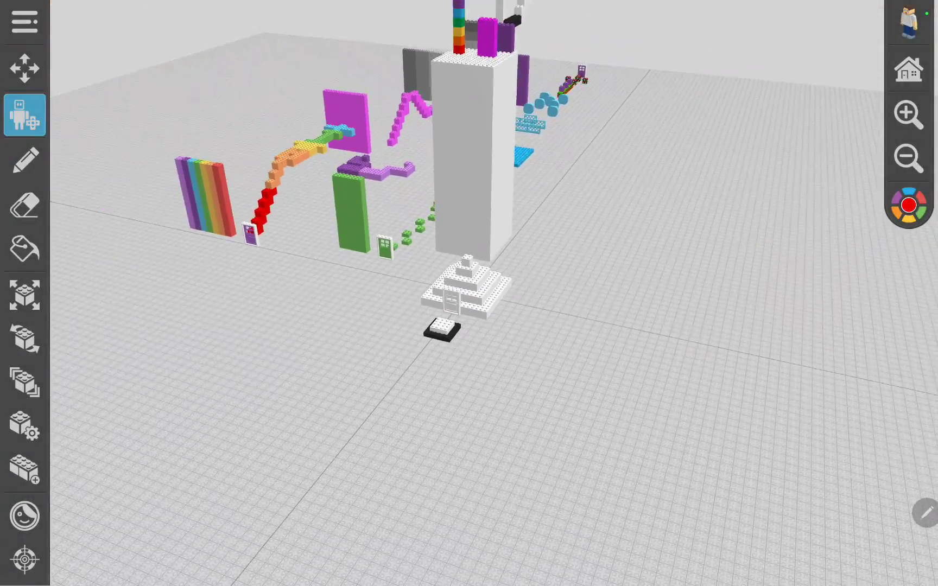
- Place a figure on the black base beside the pyramid and return to the gallery
click(24, 204)
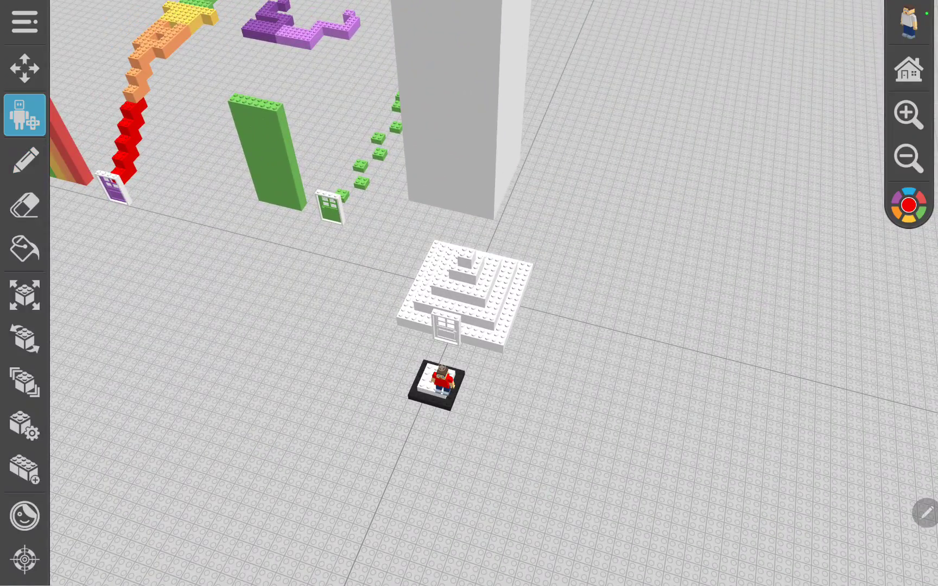
click(22, 116)
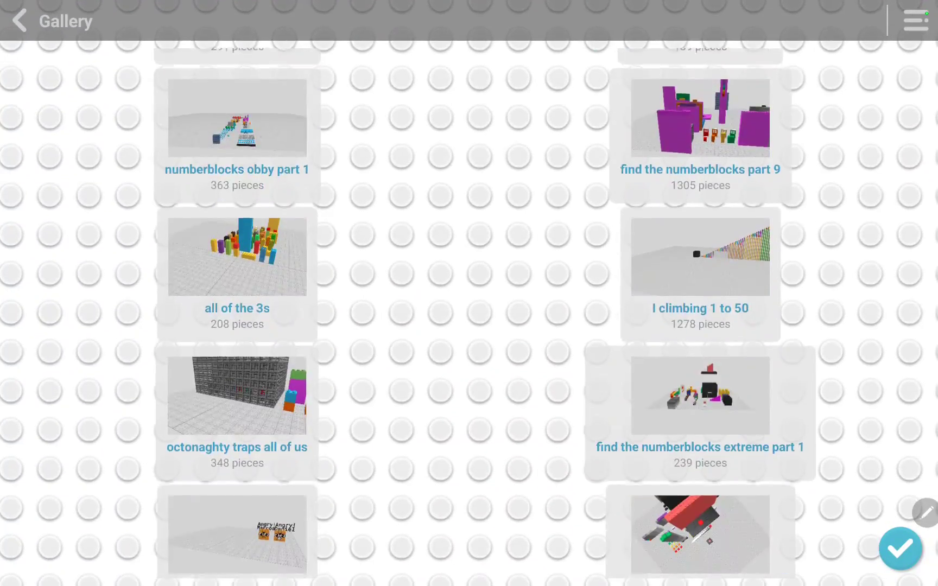
- Scroll the gallery back and forth until octonaghty traps Daniel is visible
scroll(down, 3)
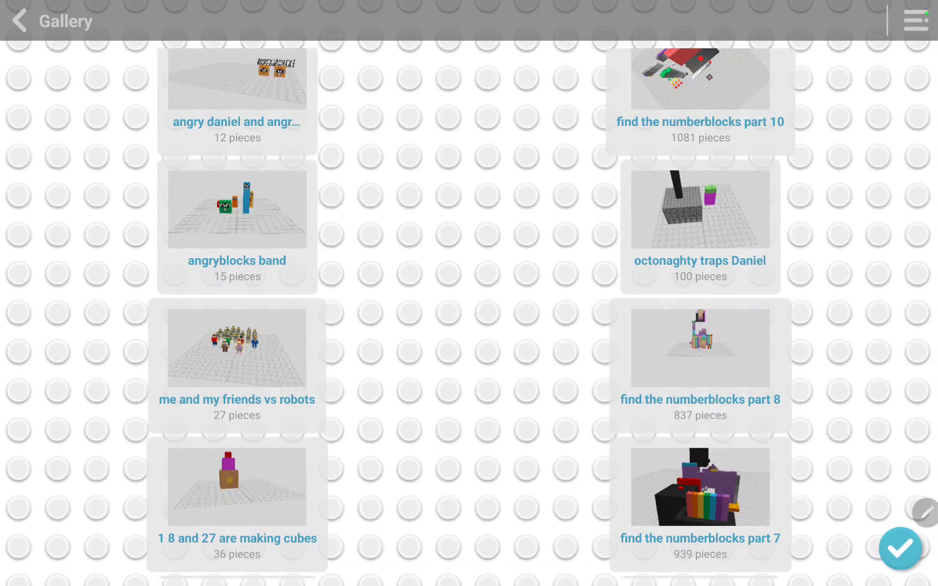
click(700, 209)
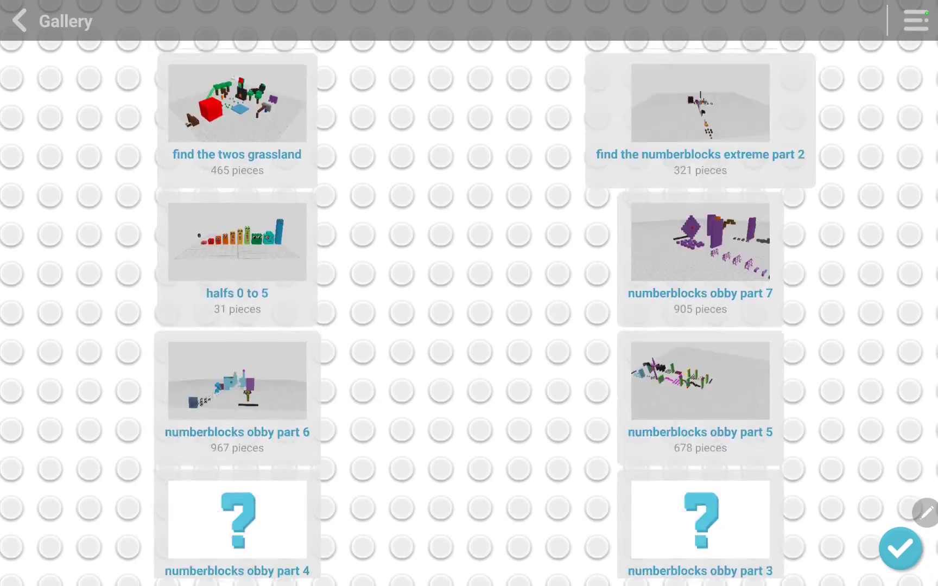
scroll(down, 3)
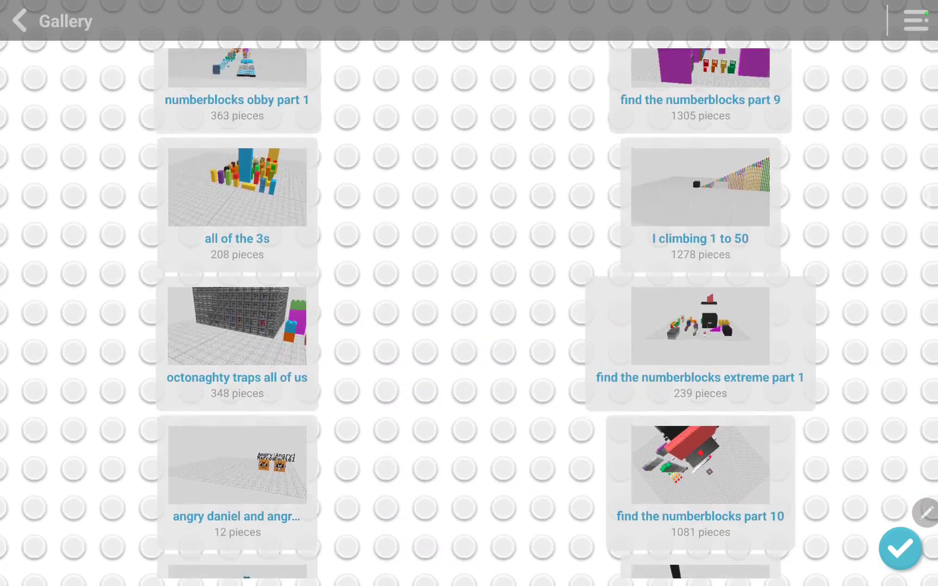
scroll(down, 3)
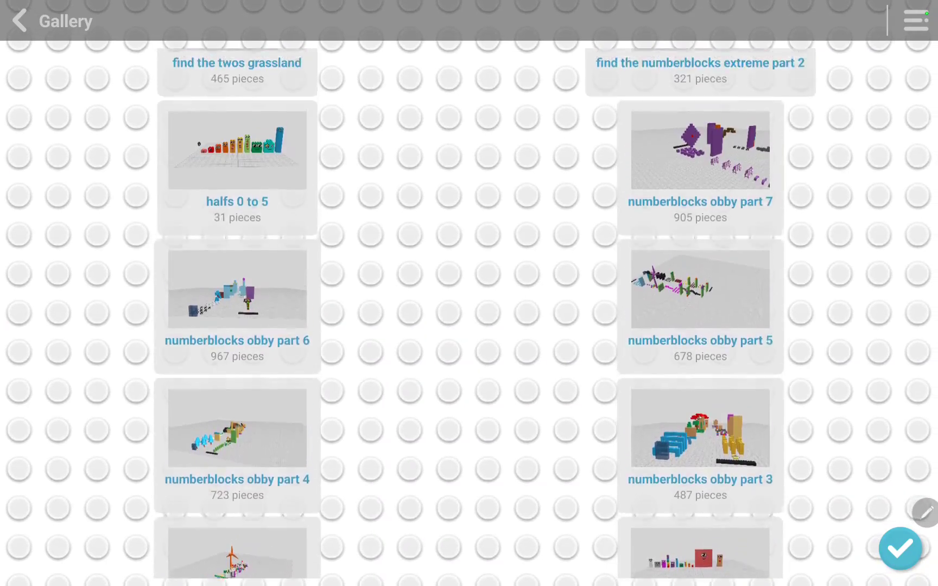
scroll(up, 3)
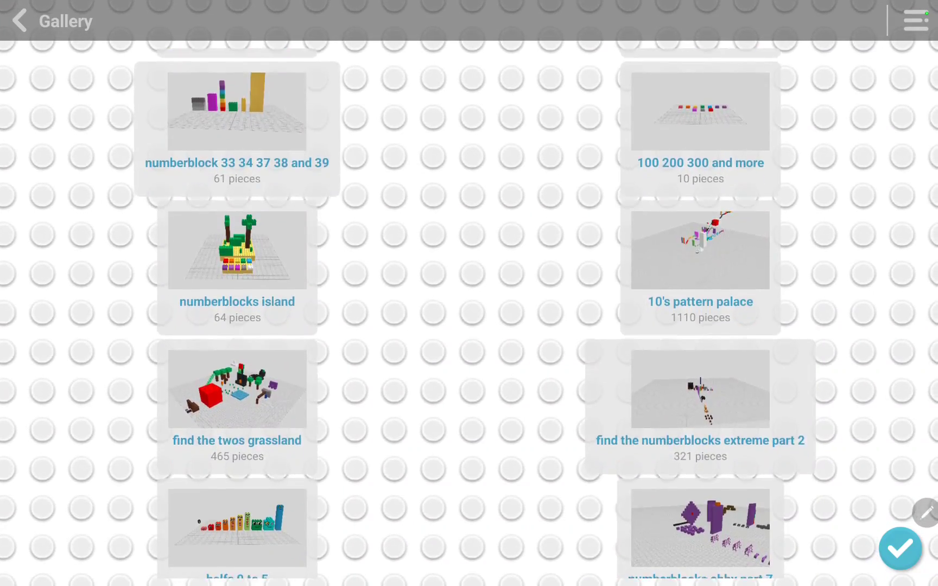
scroll(down, 3)
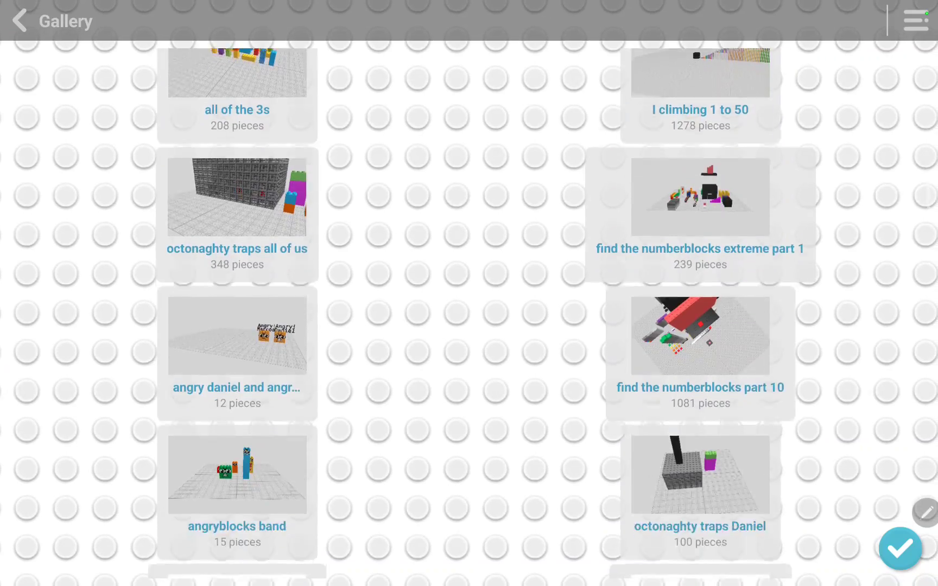
- Enter octonaghty traps Daniel as the caged character, pause, and exit to the gallery
click(700, 475)
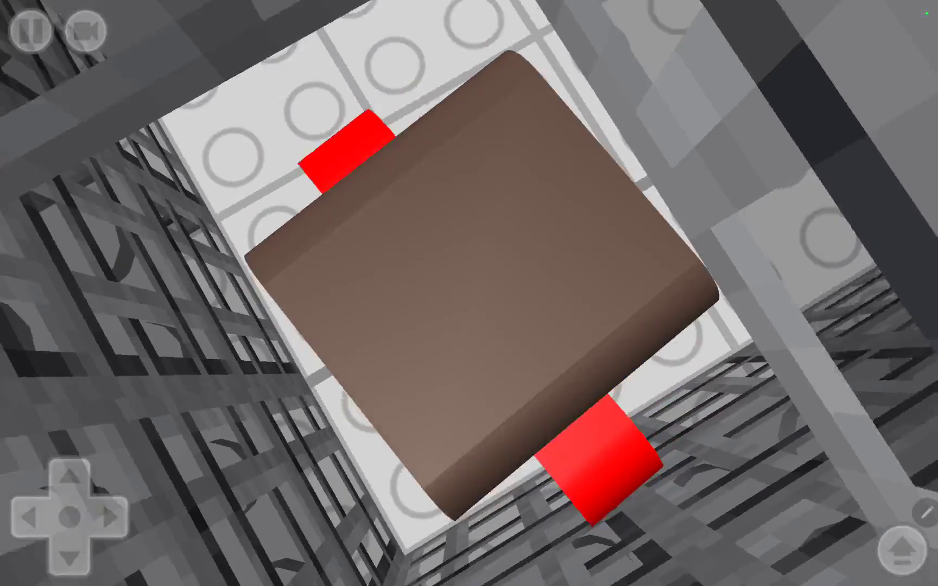
click(32, 28)
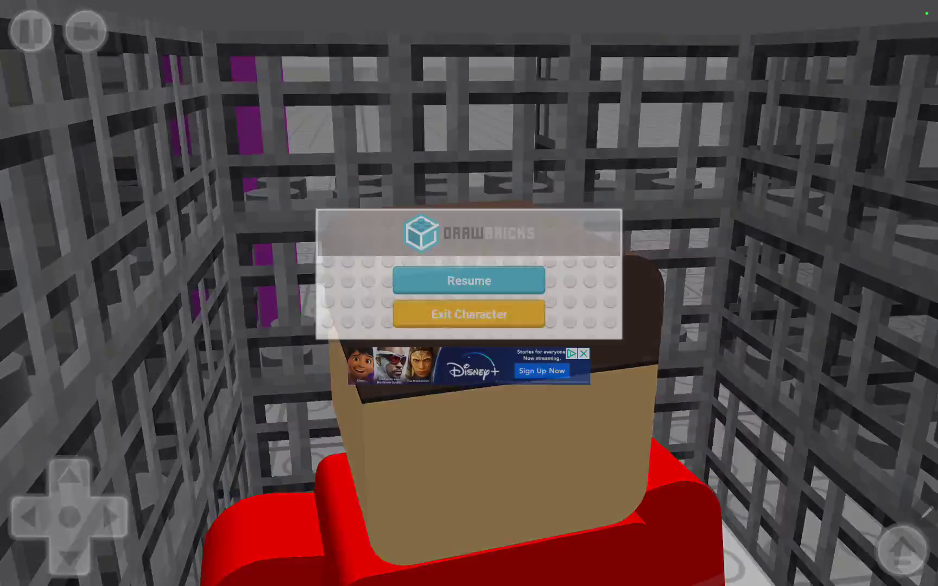
click(469, 315)
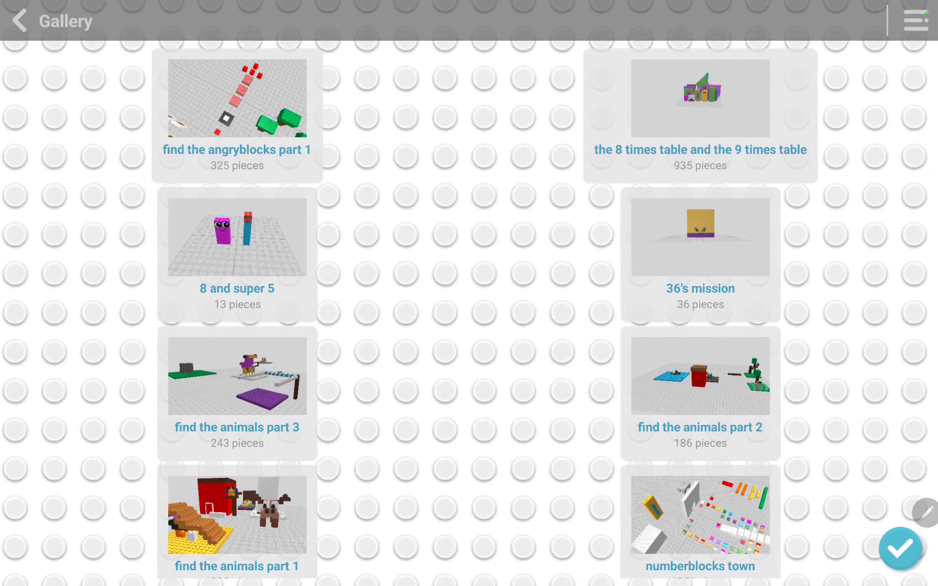